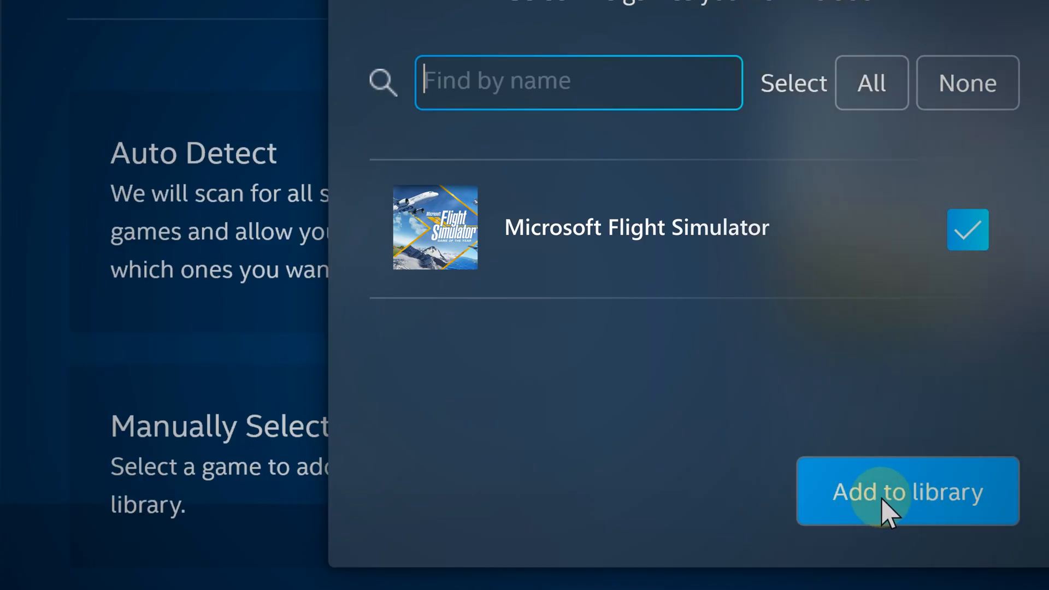
Add the ticked Microsoft Flight Simulator entry to the games library
click(908, 491)
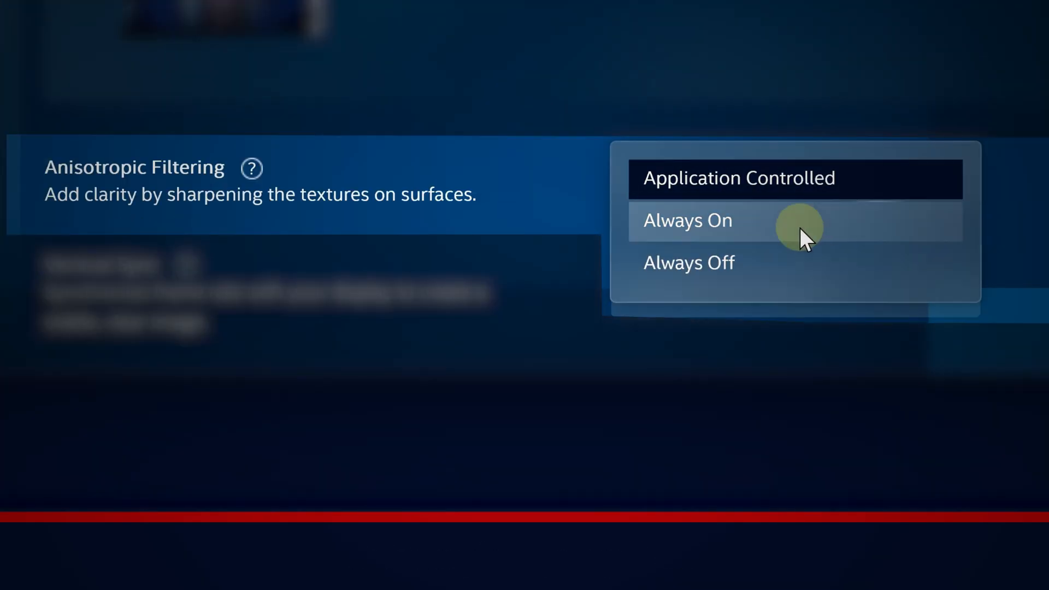
Set the game's Anisotropic Filtering to Always On
click(689, 261)
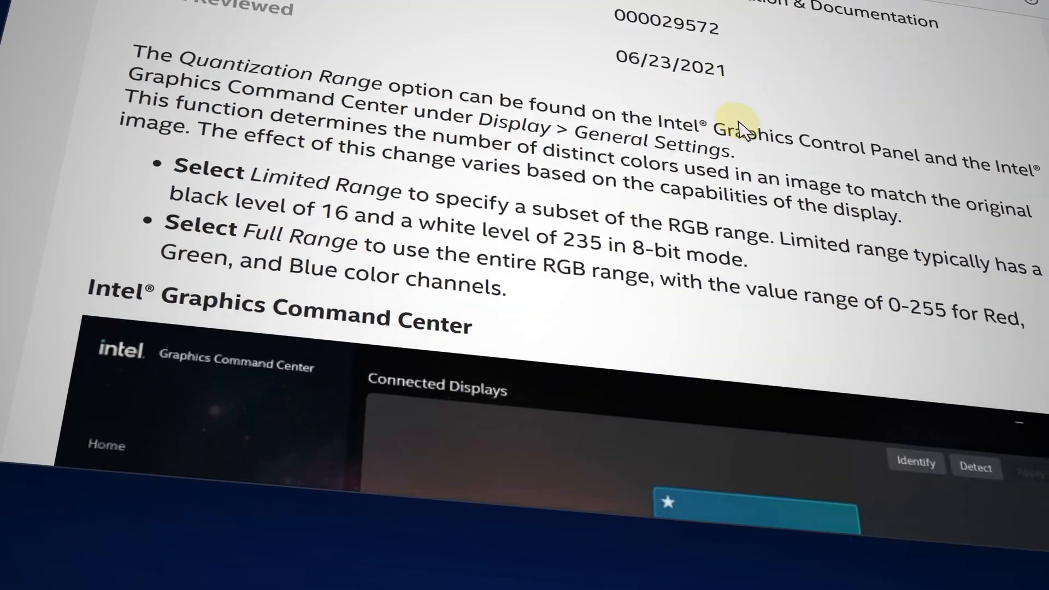
scroll(down, 3)
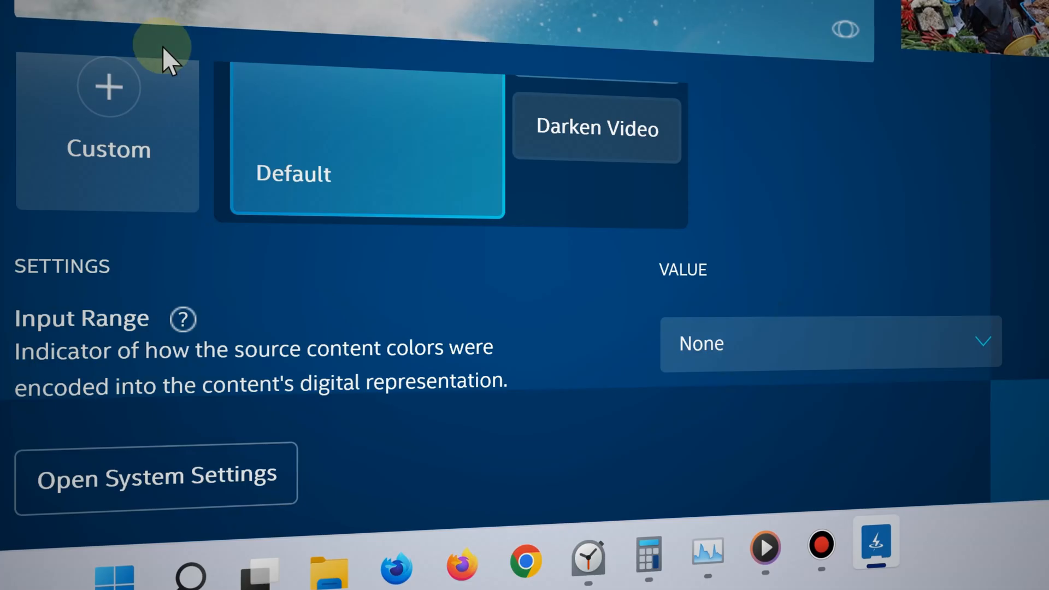
Expand the Input Range list showing None, Limited and Full, with None current
click(830, 342)
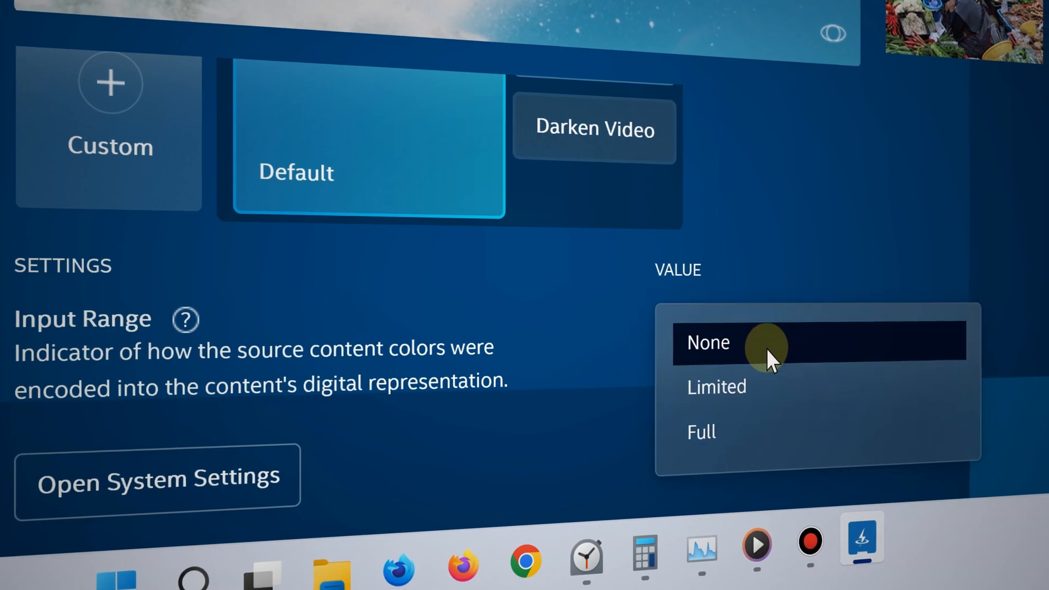
mouse_move(693, 431)
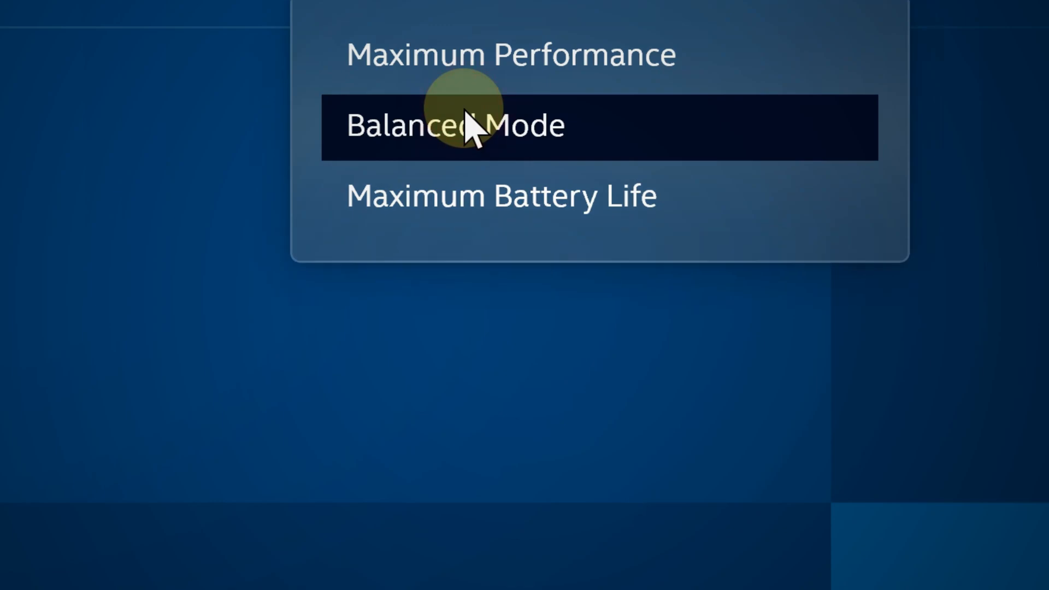
mouse_move(511, 55)
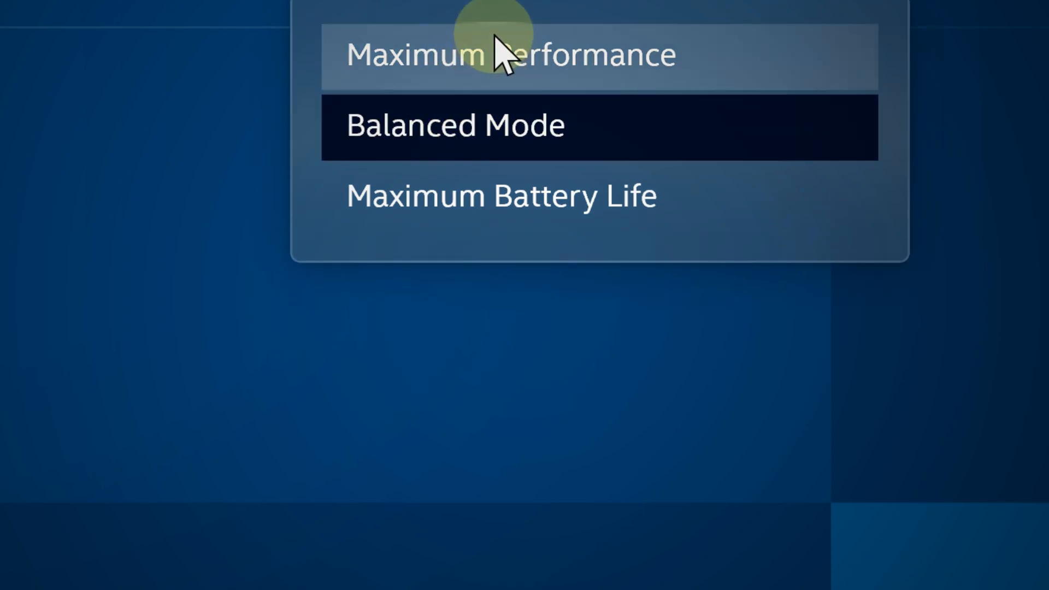
mouse_move(489, 60)
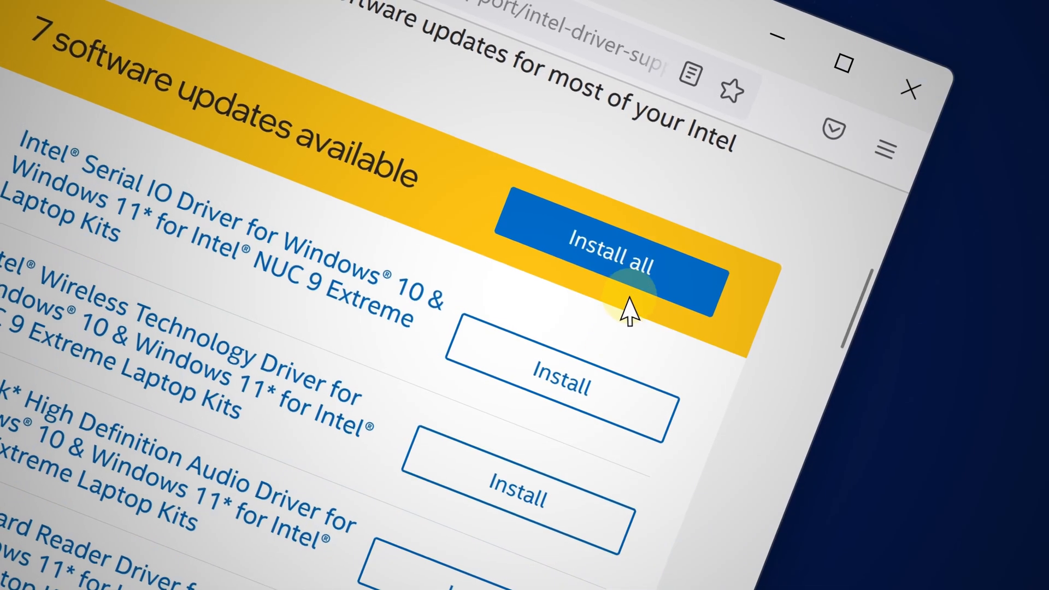
Start installing all seven available driver updates via Install all
click(609, 261)
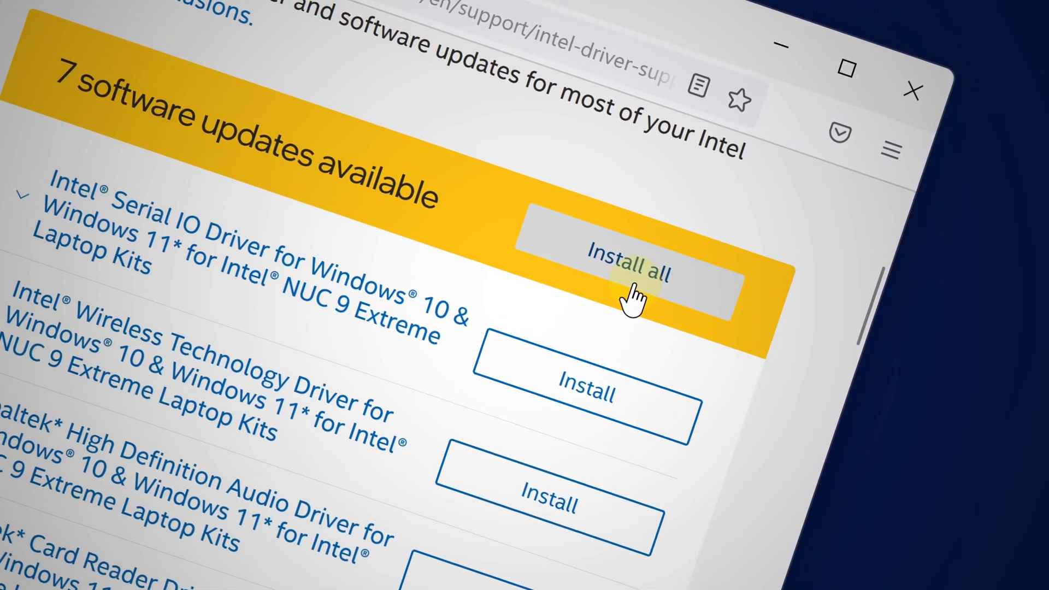
click(627, 271)
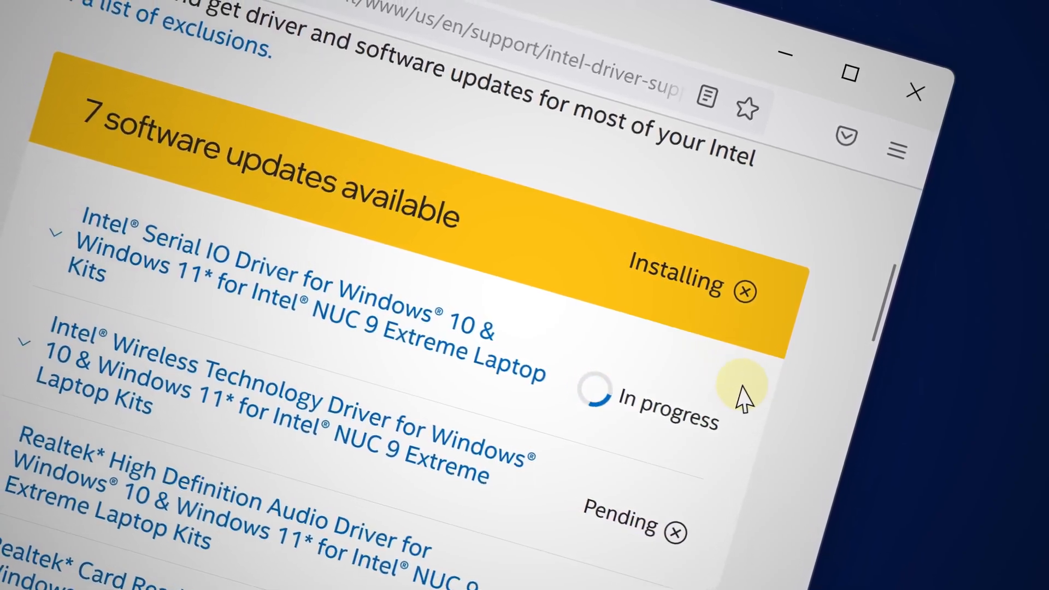